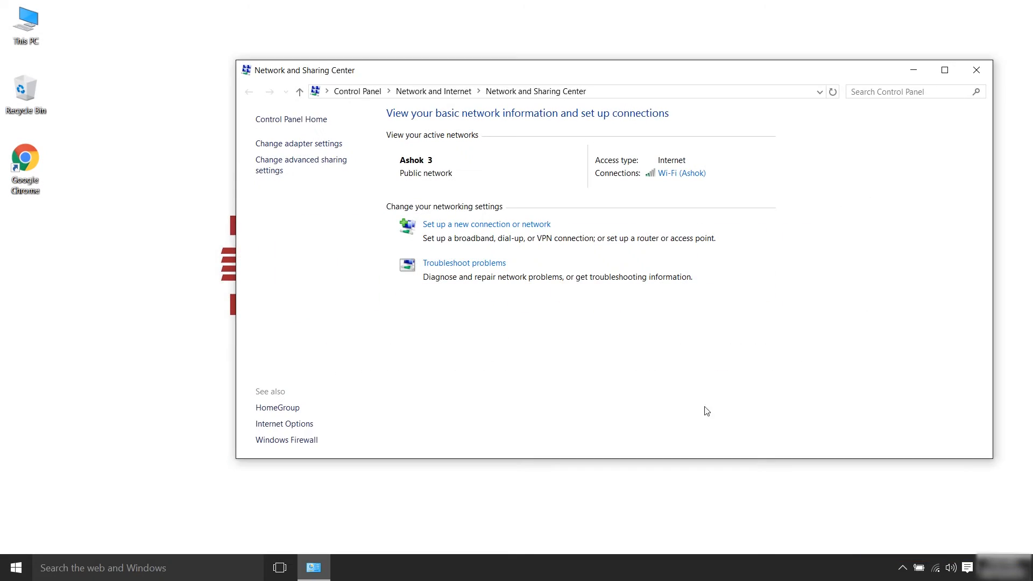
# Confirm the Wi-Fi adapter's IPv4 settings obtain IP and DNS addresses automatically
pyautogui.click(298, 143)
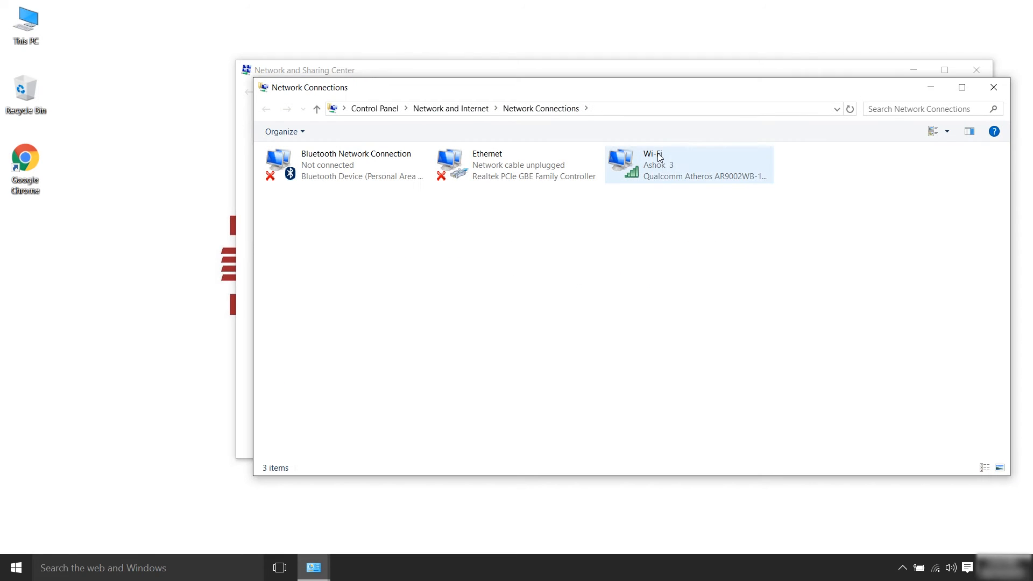
pyautogui.doubleClick(659, 159)
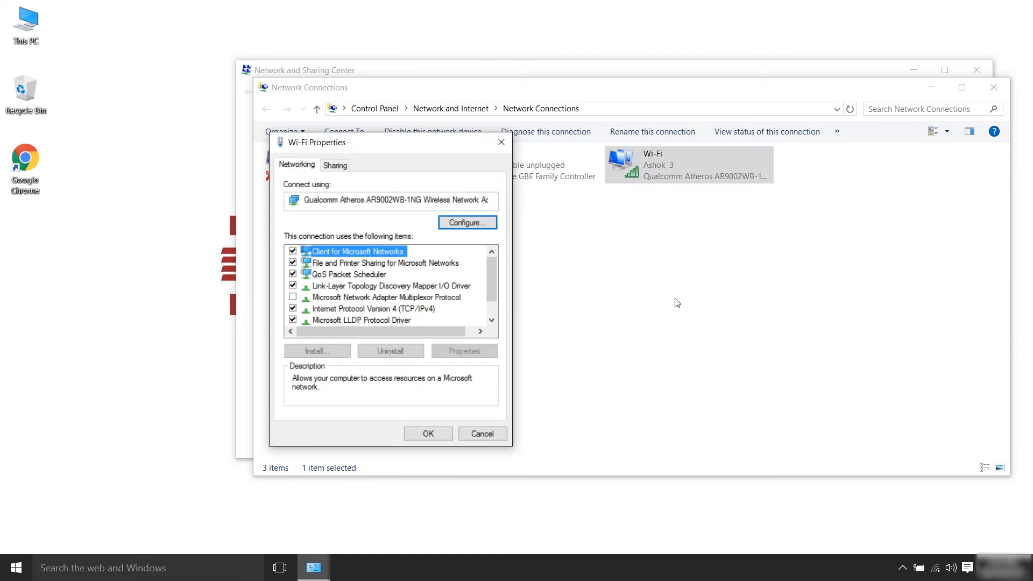
pyautogui.doubleClick(367, 309)
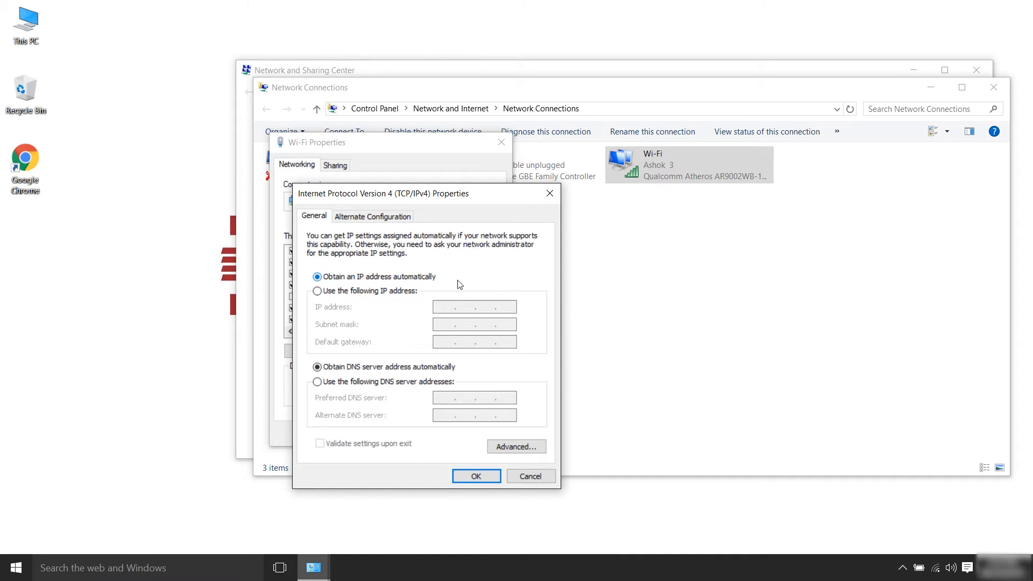
pyautogui.click(935, 569)
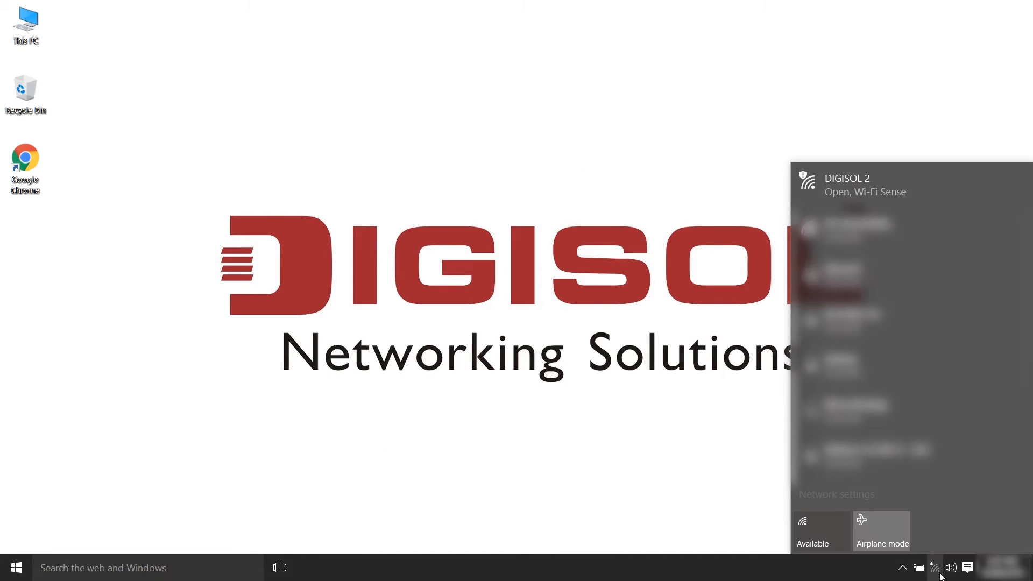
# Join the open DIGISOL 2 wireless network from the taskbar network list
pyautogui.click(856, 185)
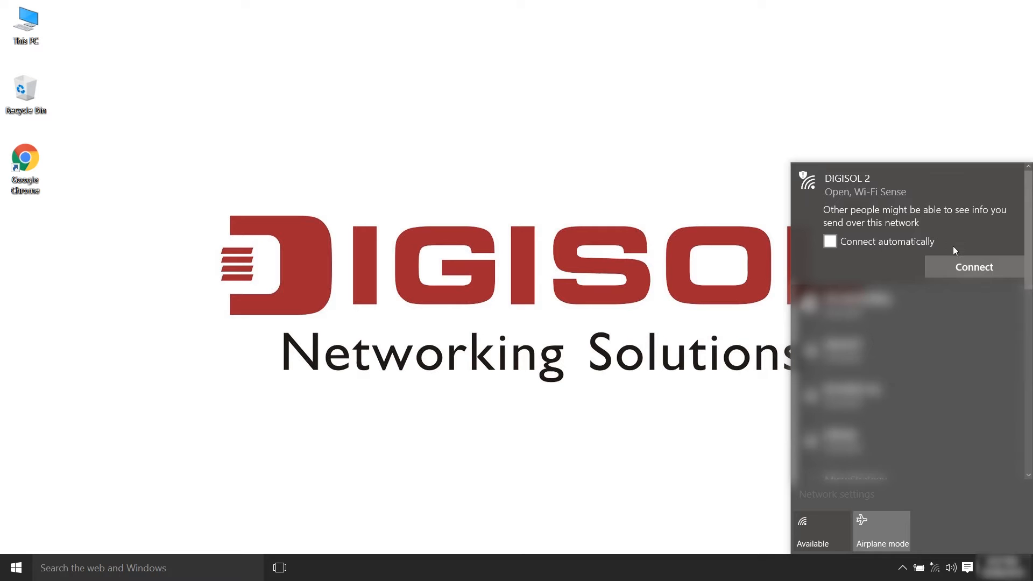
pyautogui.click(974, 267)
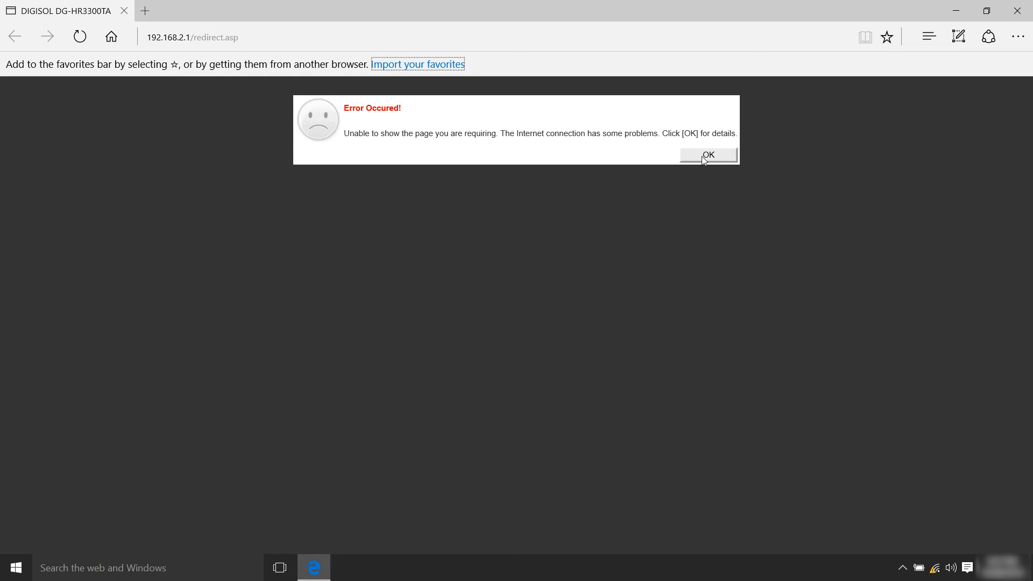
# Dismiss the connection error and sign in to the router as admin
pyautogui.click(708, 155)
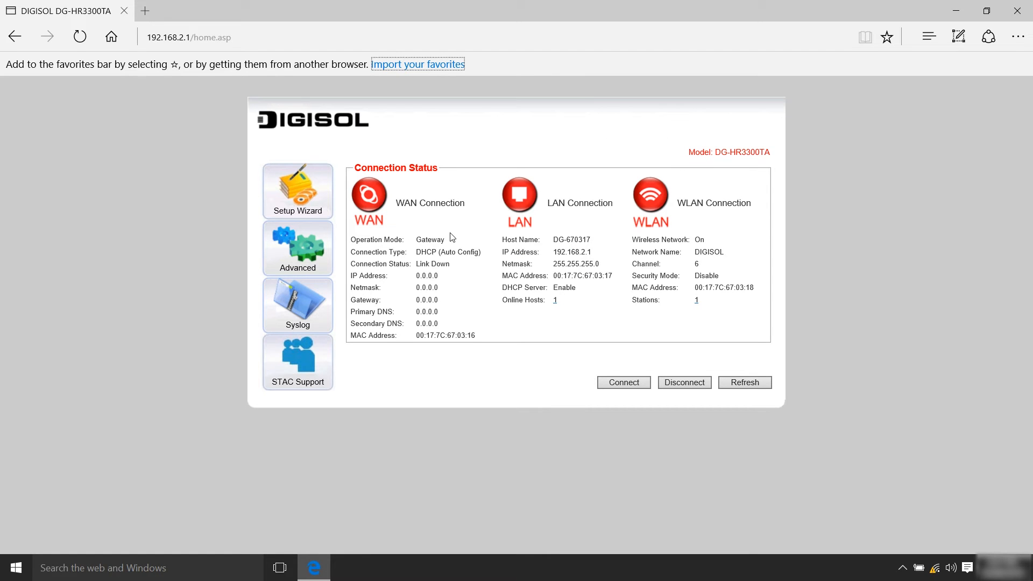
pyautogui.moveTo(607, 377)
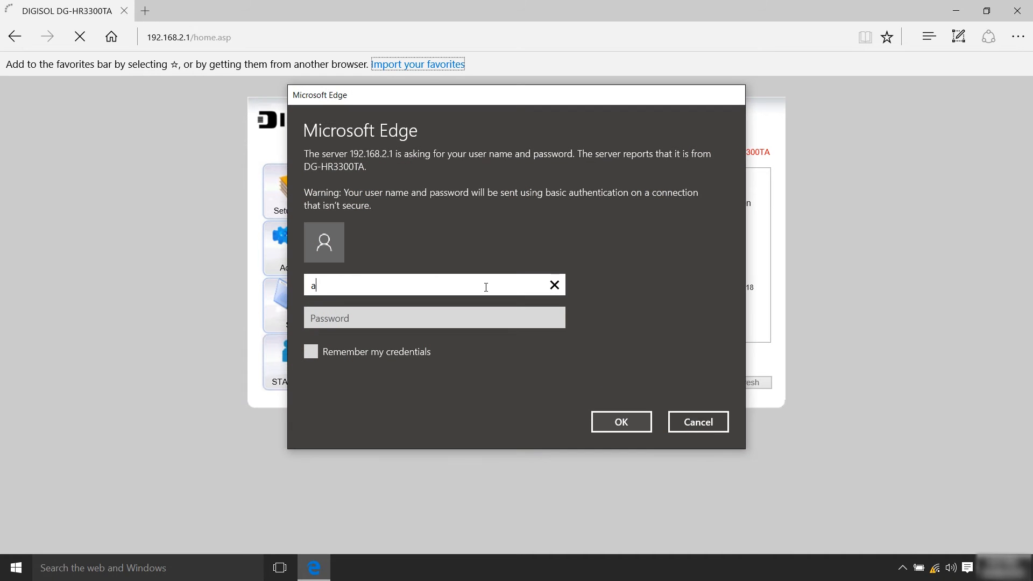
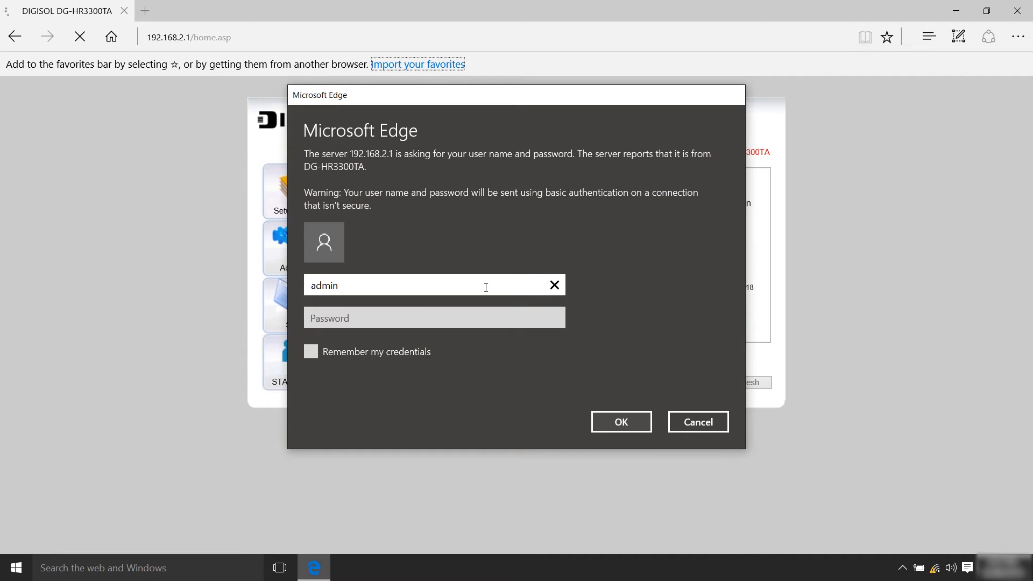
pyautogui.click(435, 318)
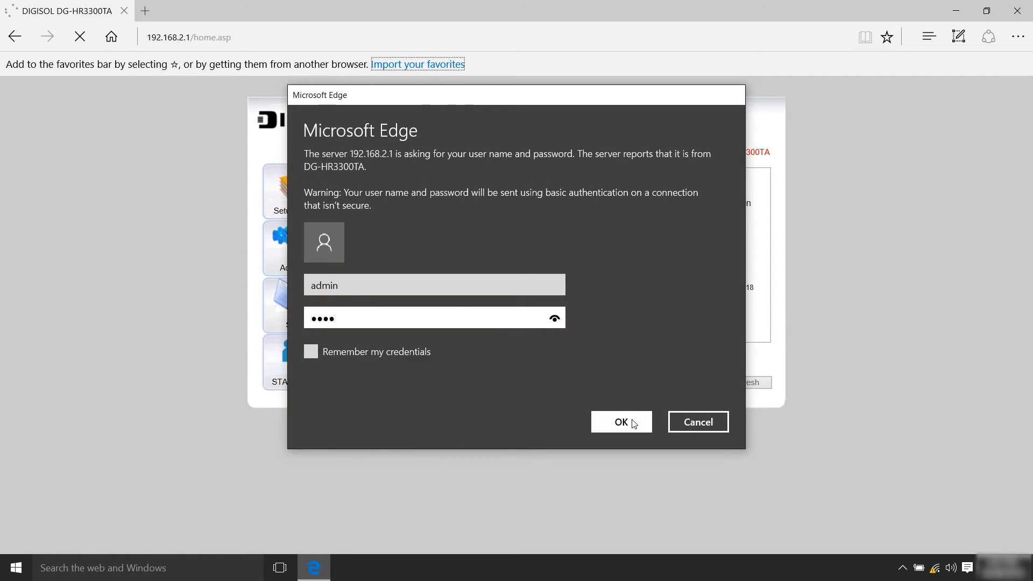
pyautogui.click(621, 422)
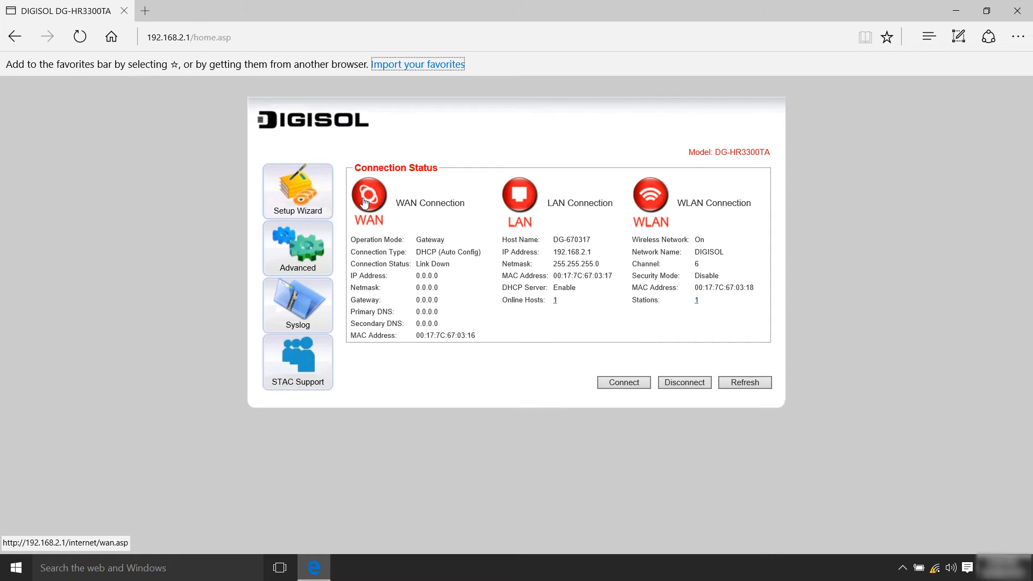
# Set the WAN connection type to PPPoE (ADSL)
pyautogui.click(368, 194)
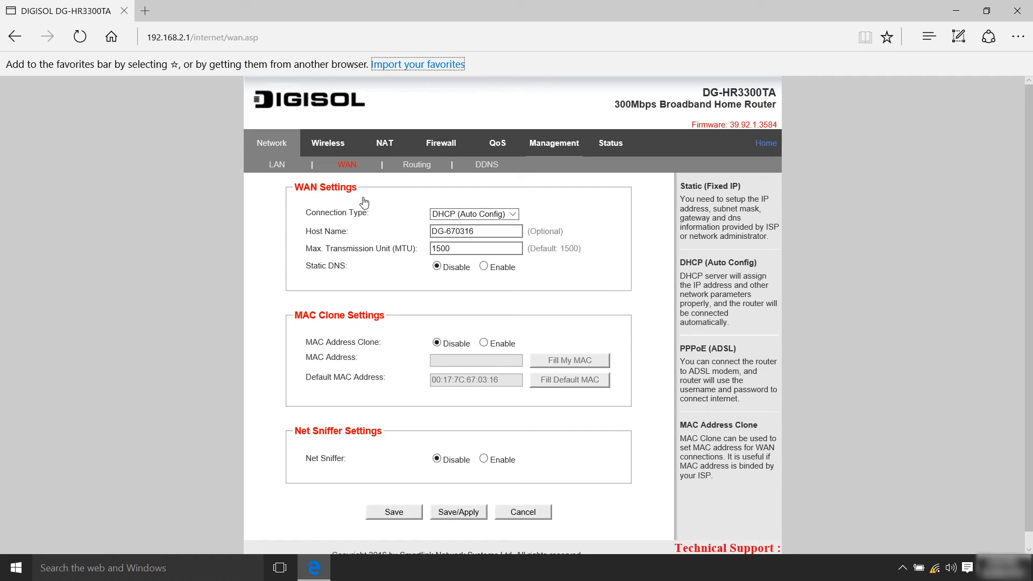
pyautogui.click(474, 213)
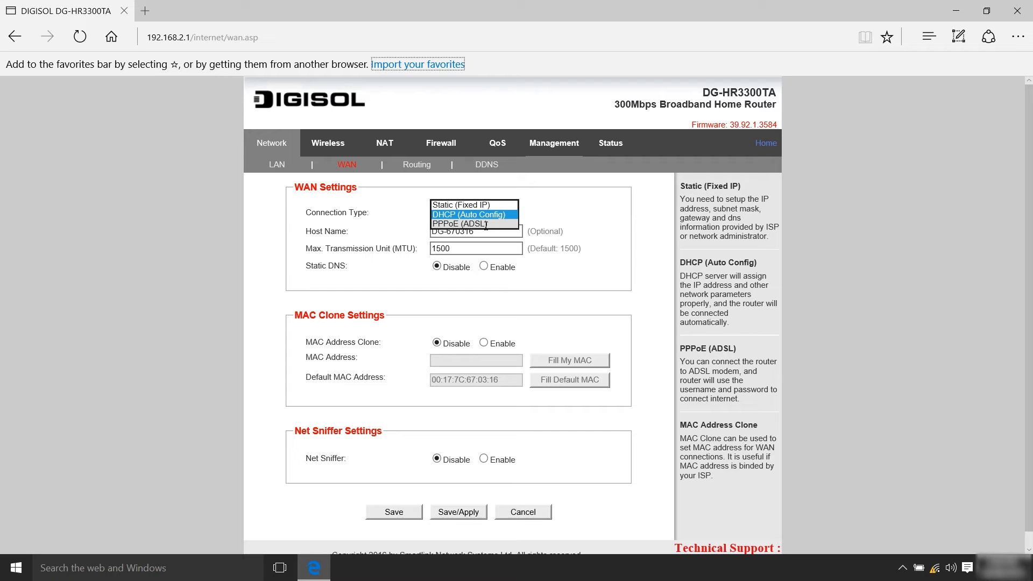
pyautogui.click(469, 224)
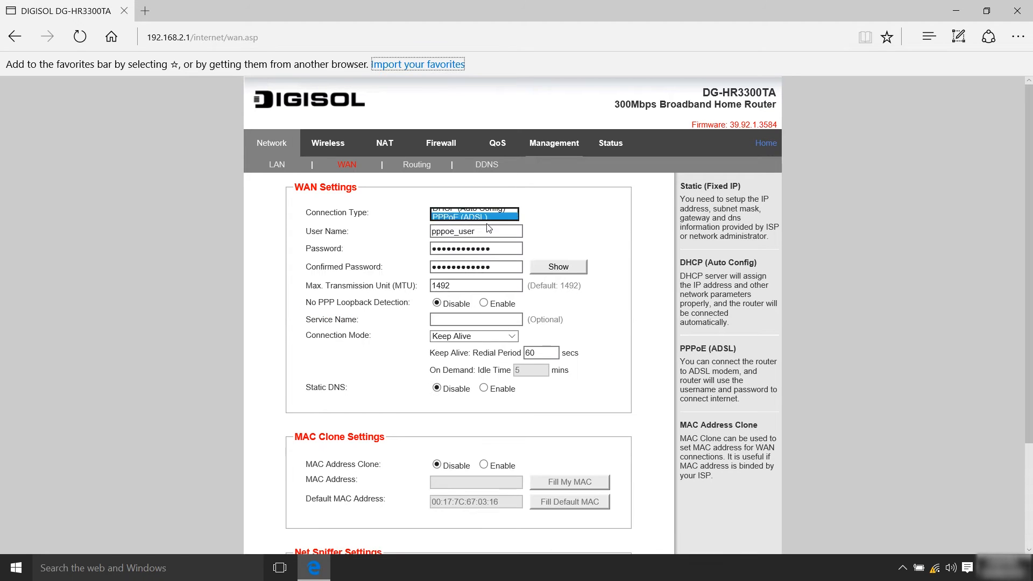
pyautogui.click(474, 216)
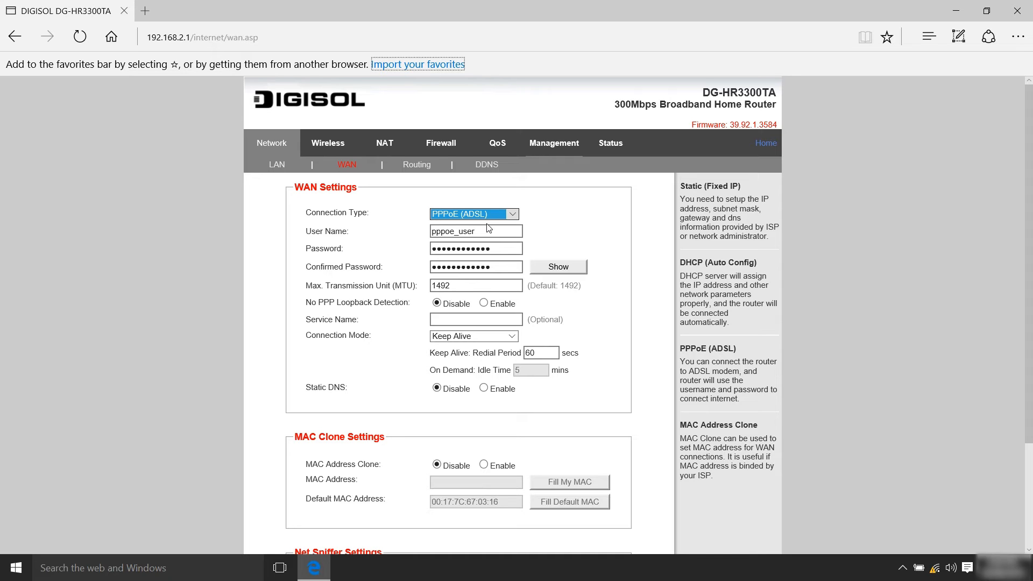
pyautogui.click(486, 231)
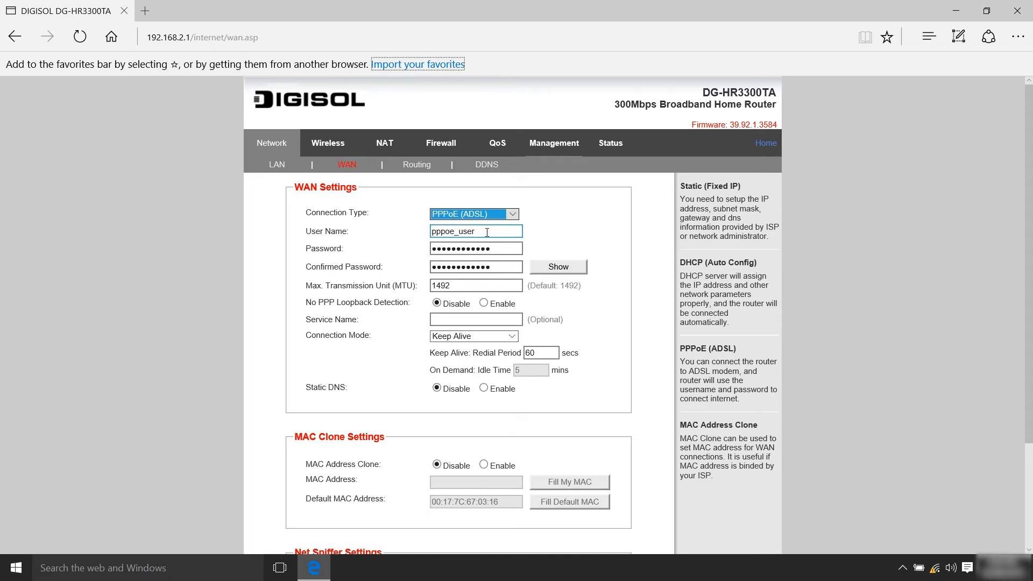
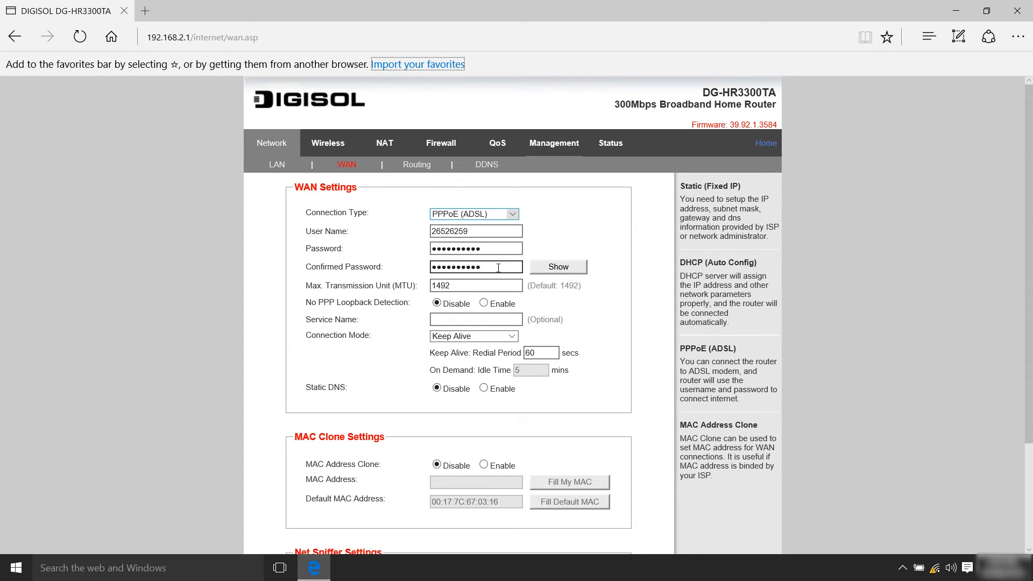
pyautogui.scroll(-3)
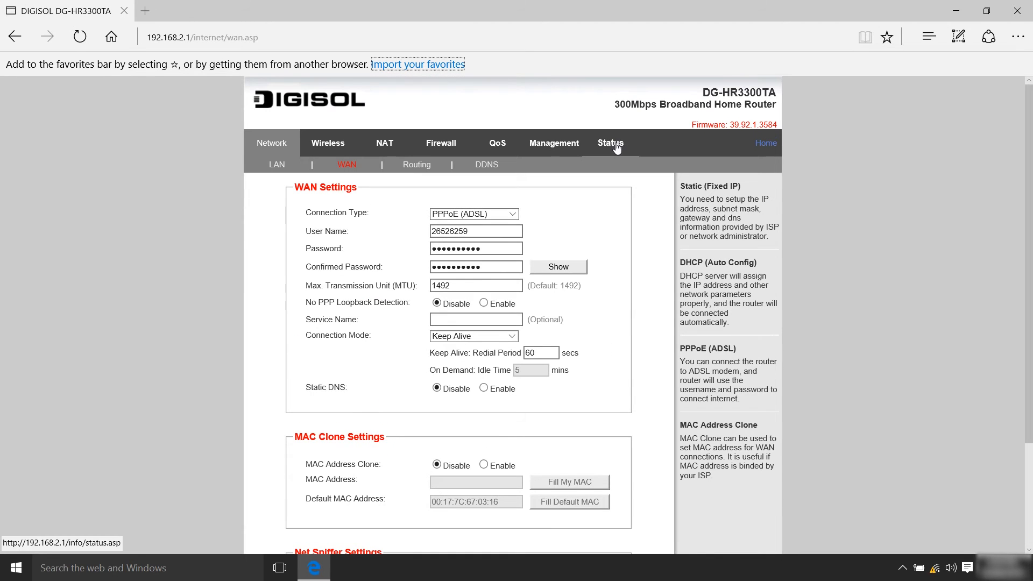
pyautogui.click(610, 143)
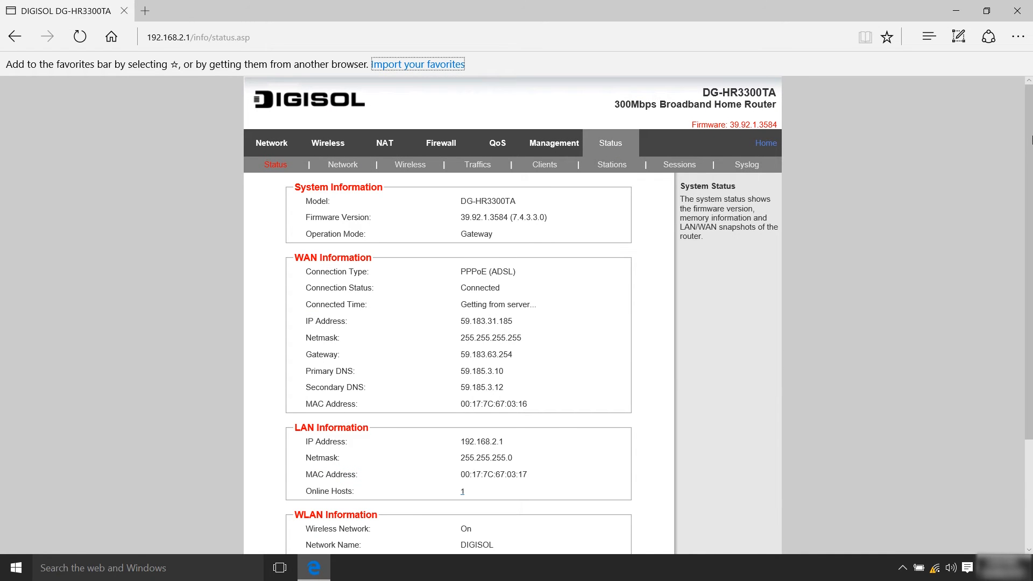
pyautogui.scroll(-3)
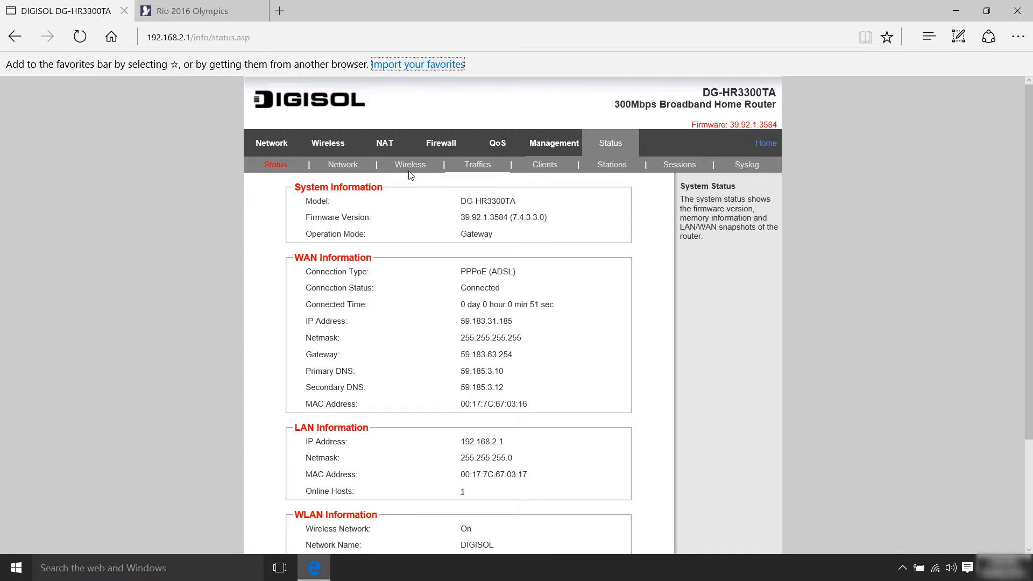
pyautogui.moveTo(331, 146)
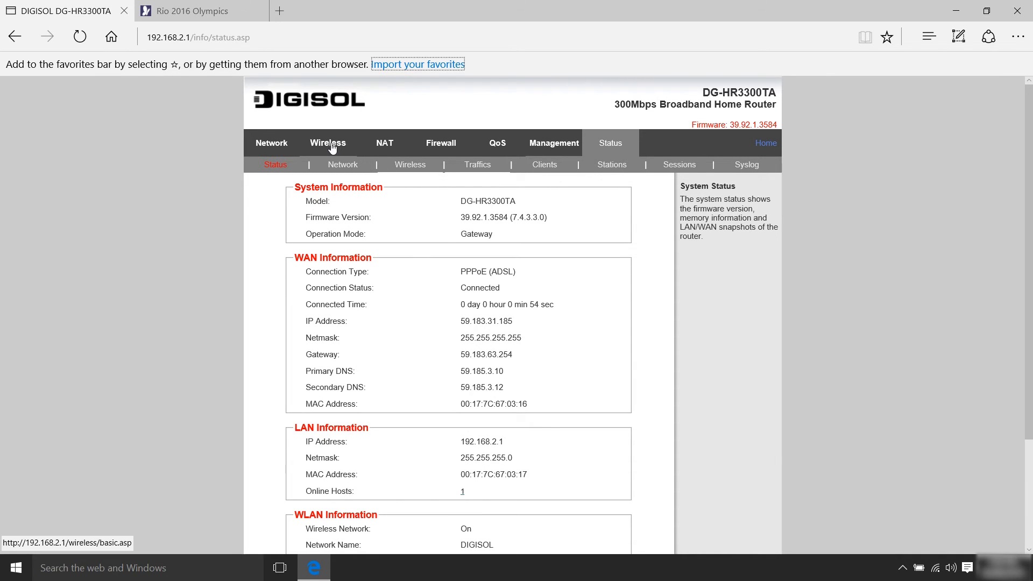
# Set the DIGISOL wireless security mode to WPA/WPA2 Personal
pyautogui.click(327, 143)
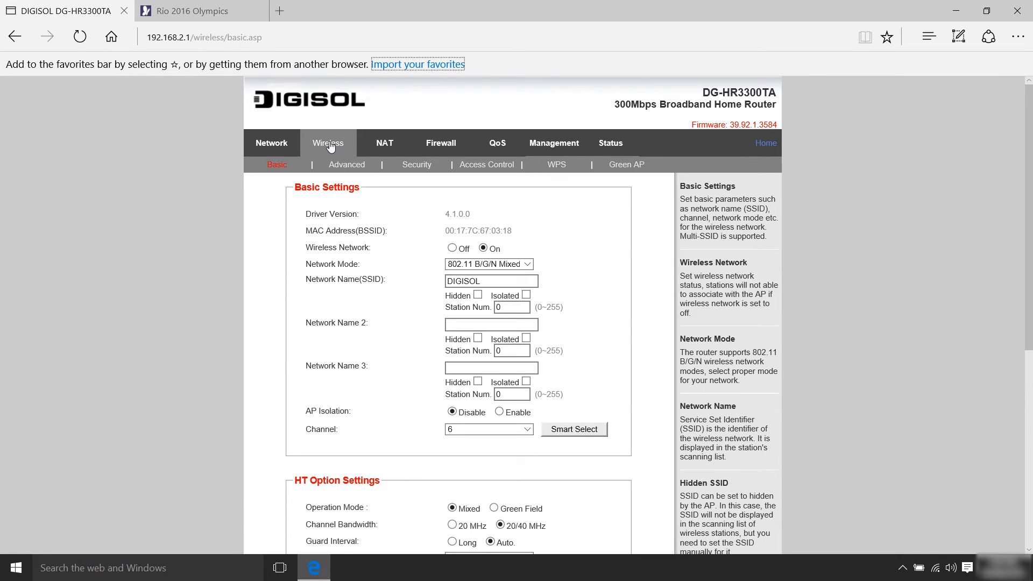
pyautogui.moveTo(415, 170)
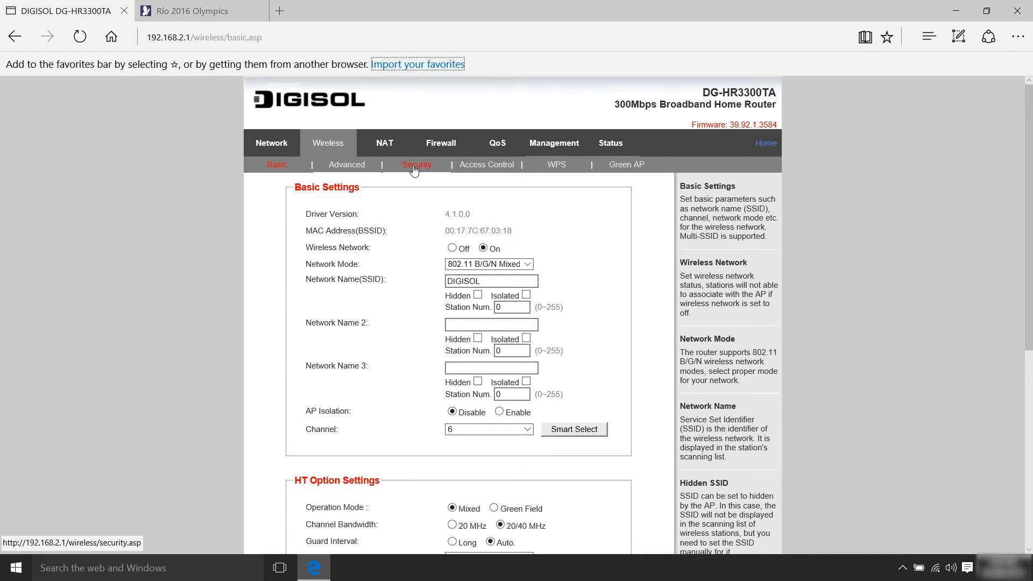
pyautogui.click(418, 165)
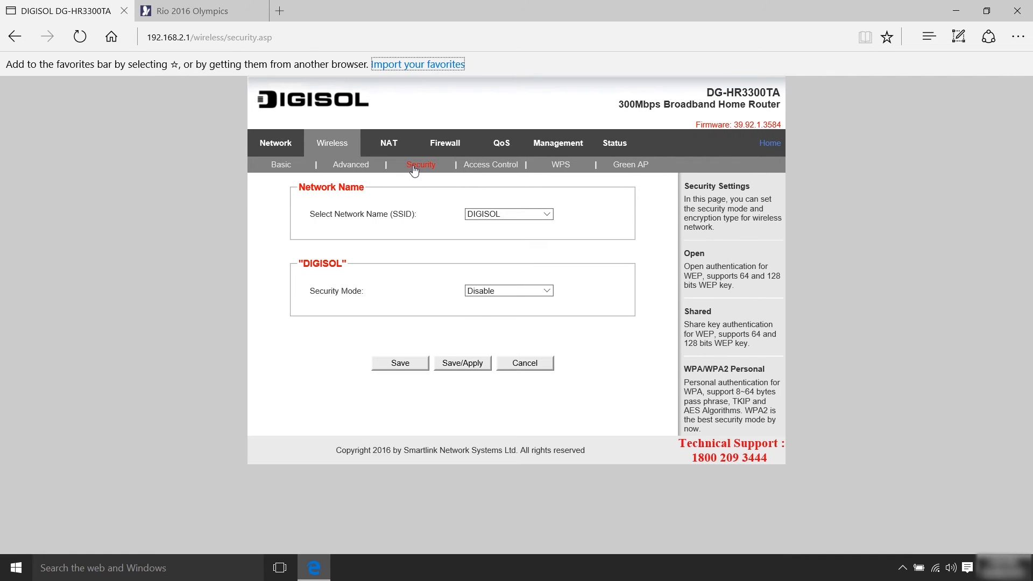
pyautogui.click(509, 290)
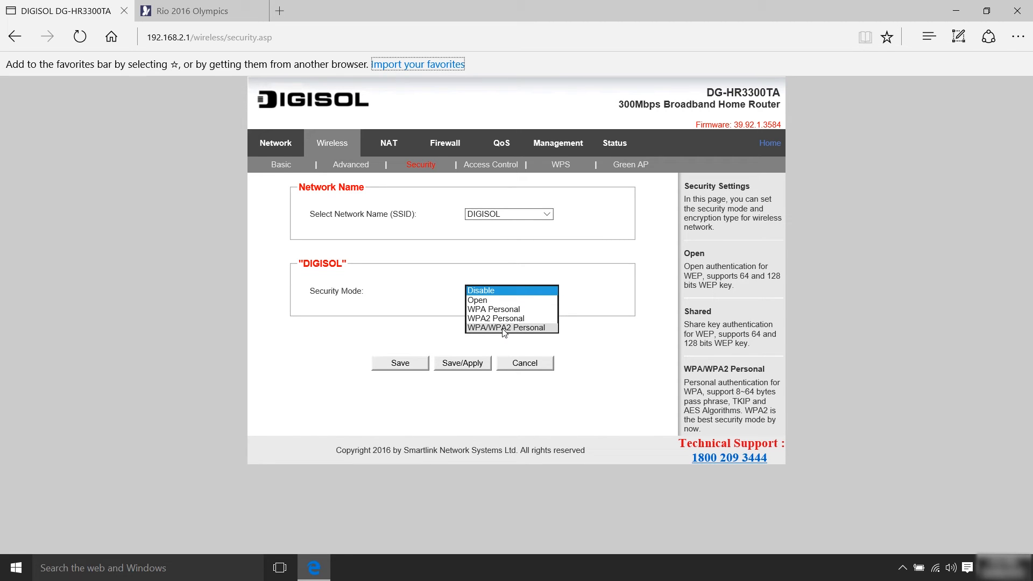
pyautogui.click(505, 327)
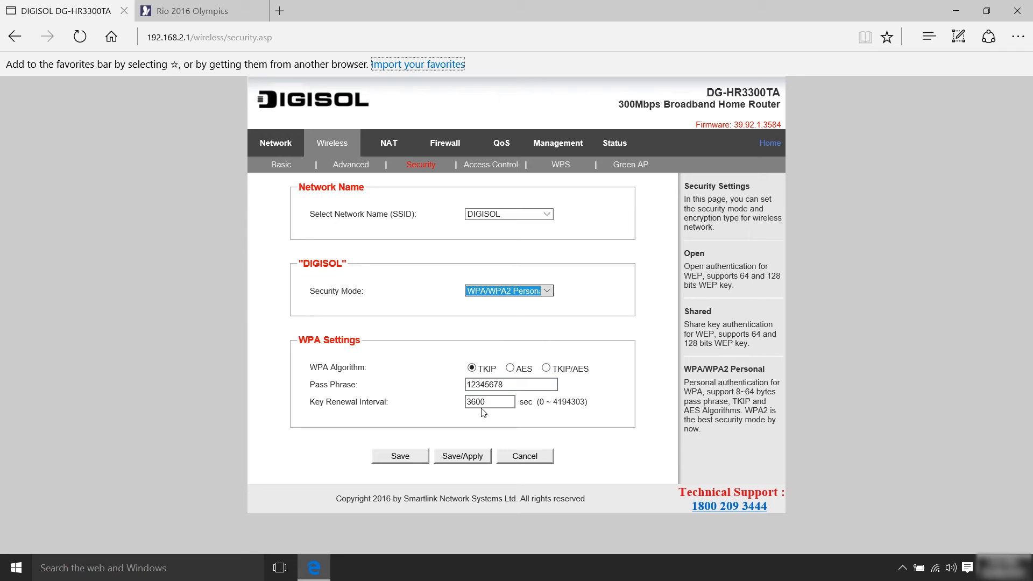
pyautogui.click(512, 384)
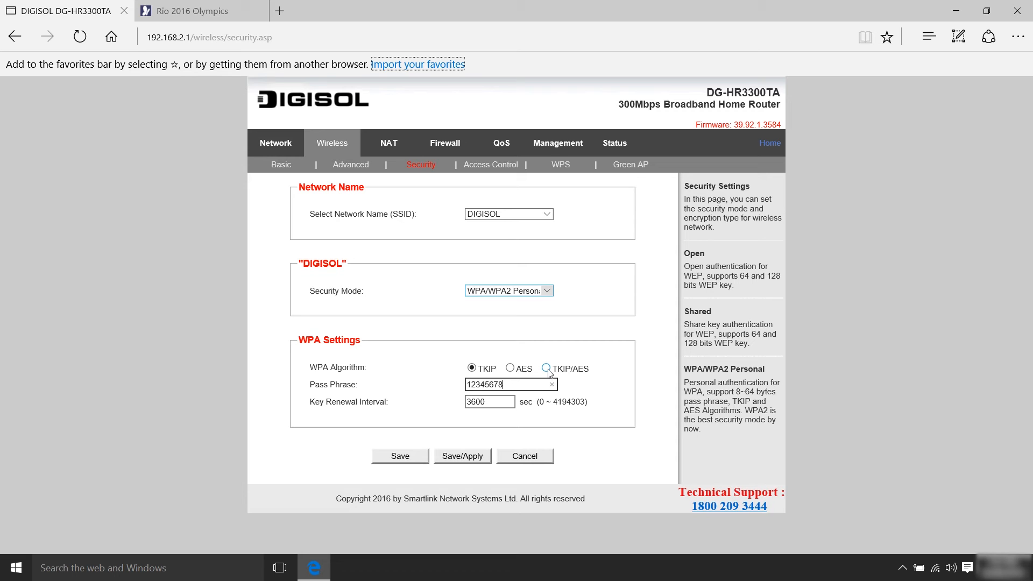
pyautogui.click(548, 368)
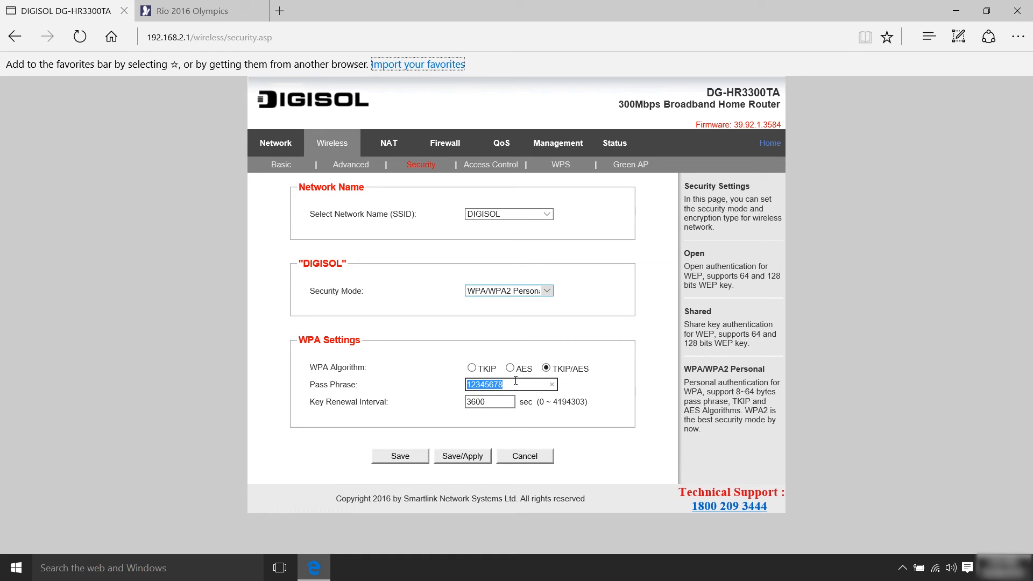
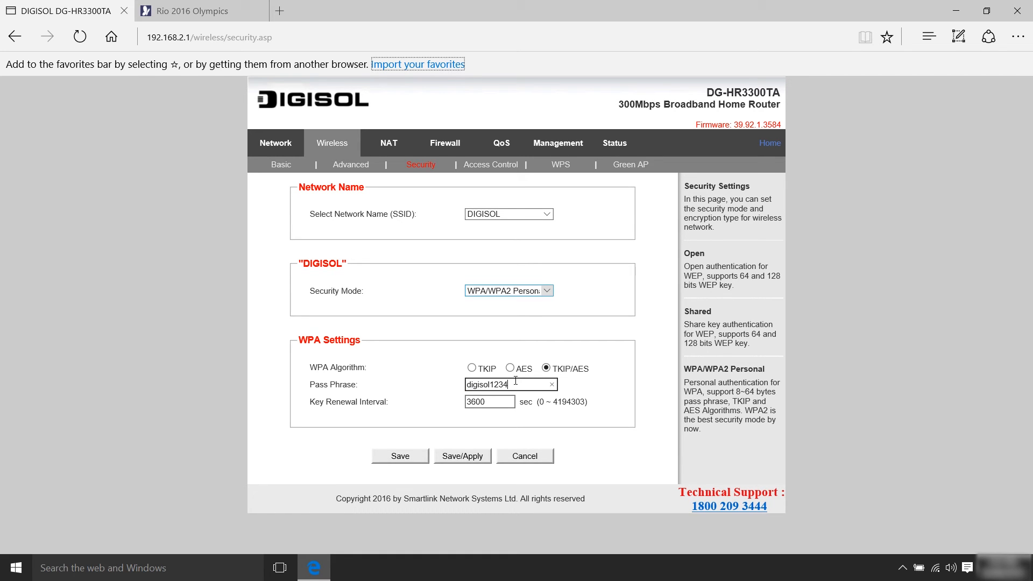
pyautogui.moveTo(450, 459)
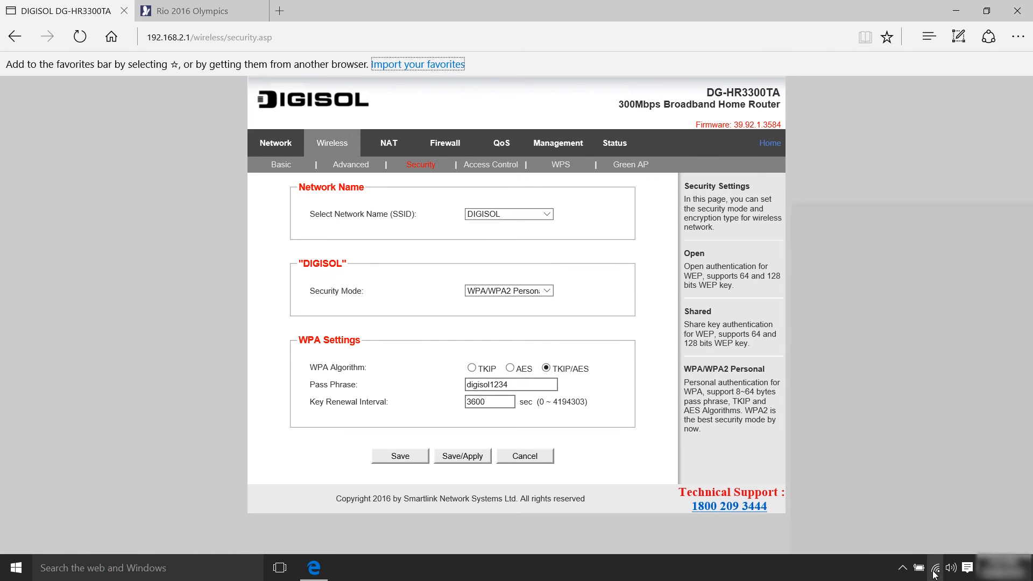
# Join the secured DIGISOL network with the new key and sign back in to the router as admin
pyautogui.click(936, 568)
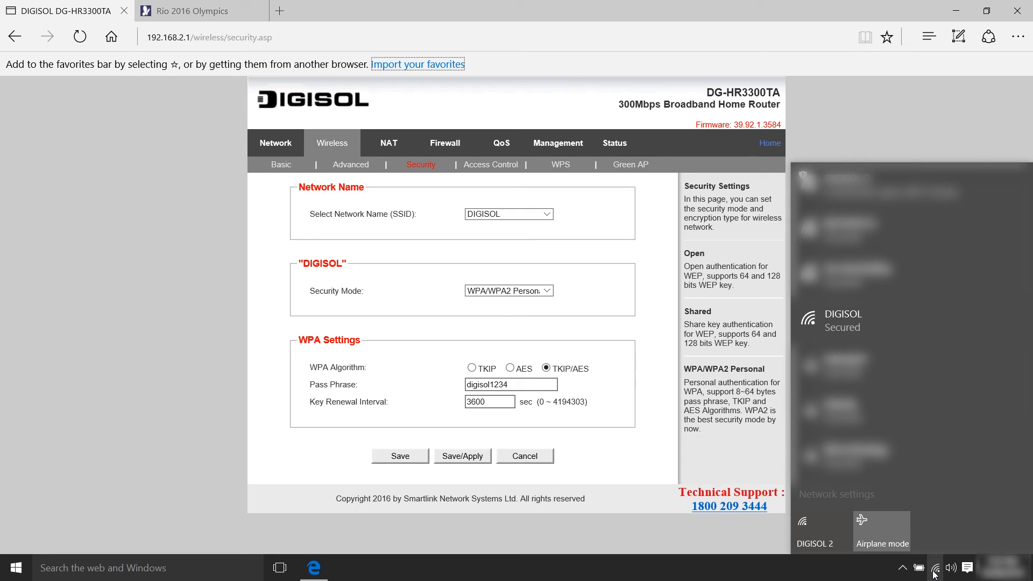
pyautogui.click(865, 321)
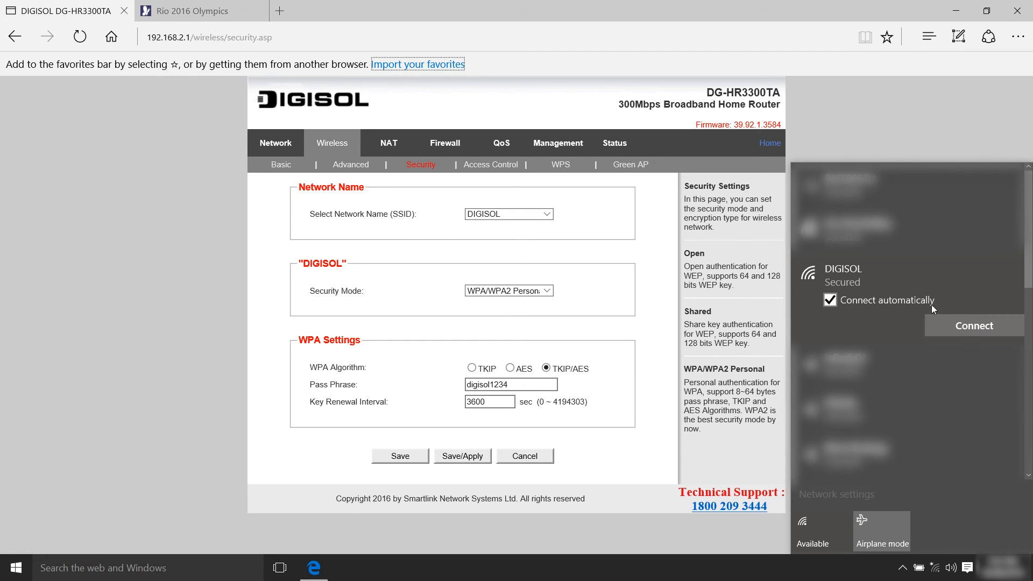
pyautogui.click(974, 325)
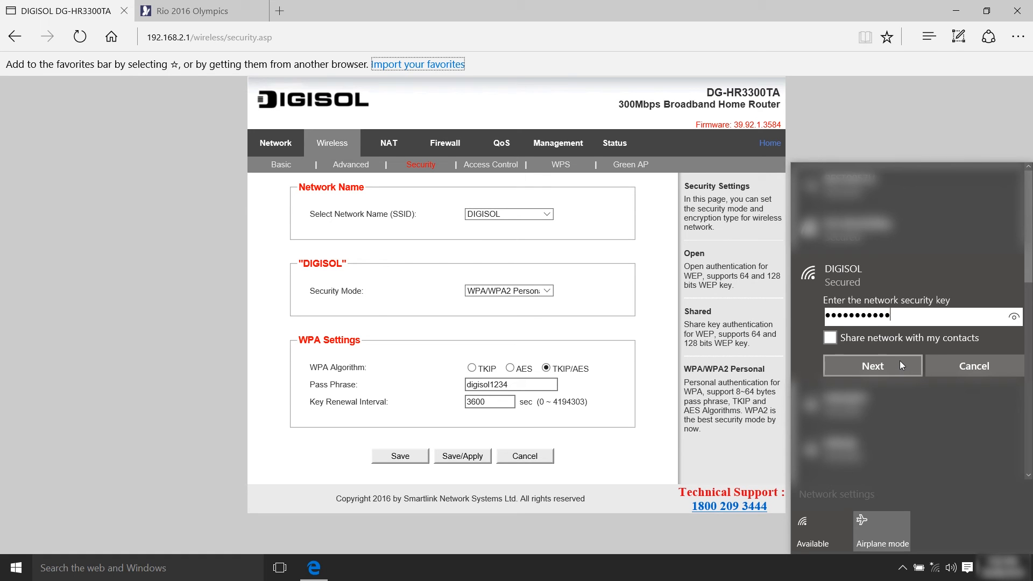
pyautogui.click(873, 366)
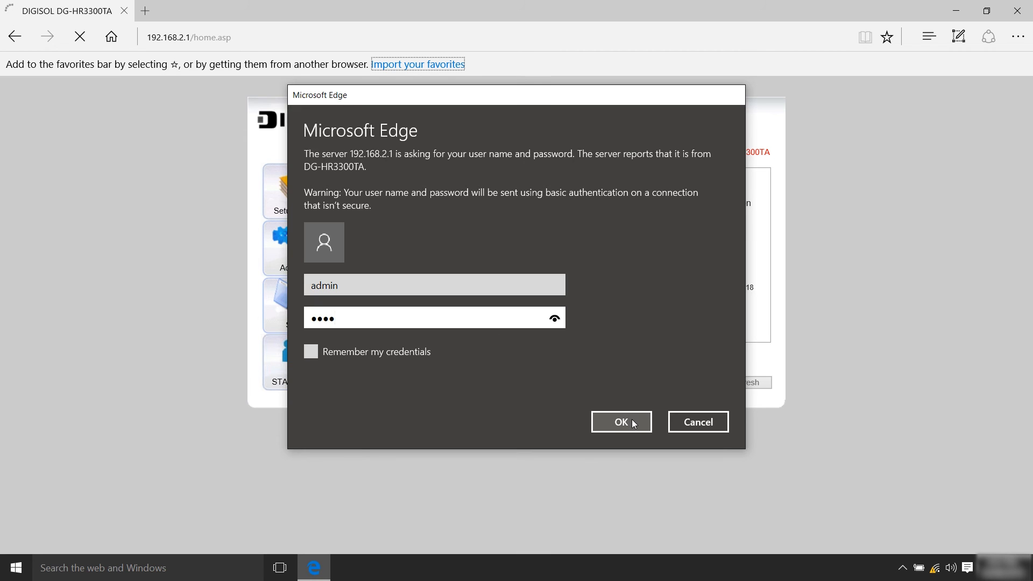
pyautogui.click(622, 422)
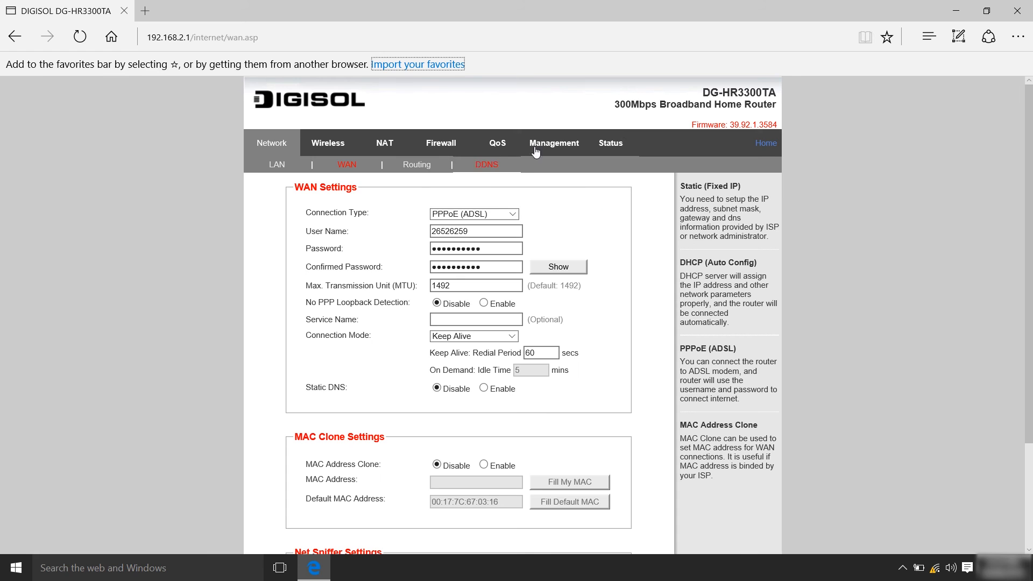
pyautogui.moveTo(553, 149)
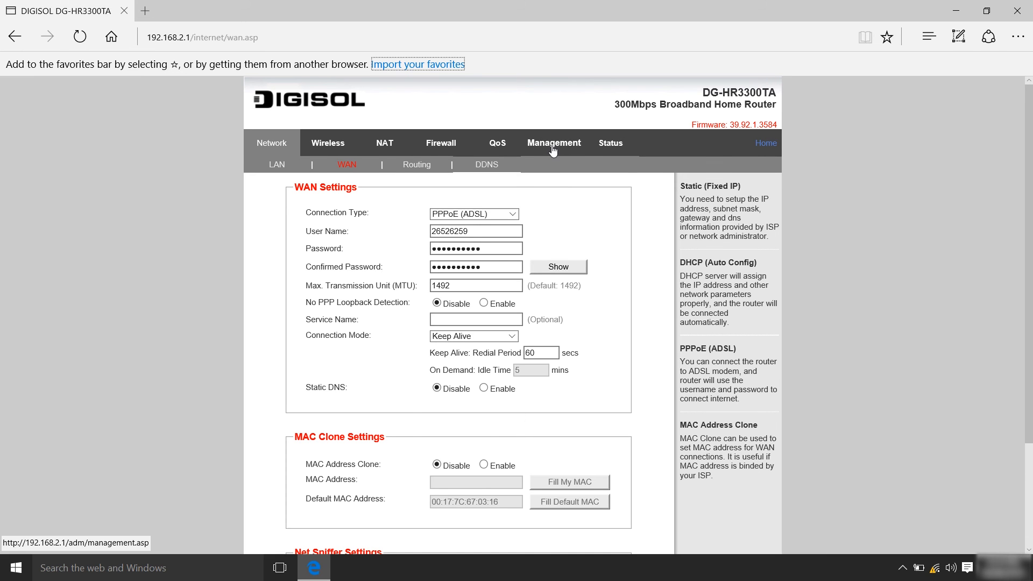
# Save a new administrator password on the Management page and reboot the router
pyautogui.click(554, 142)
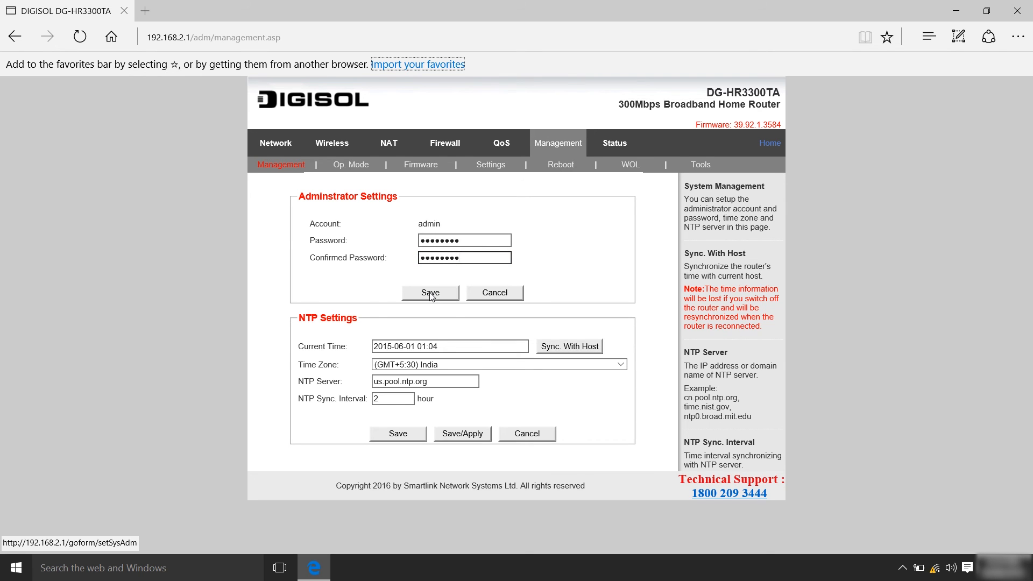
pyautogui.click(430, 292)
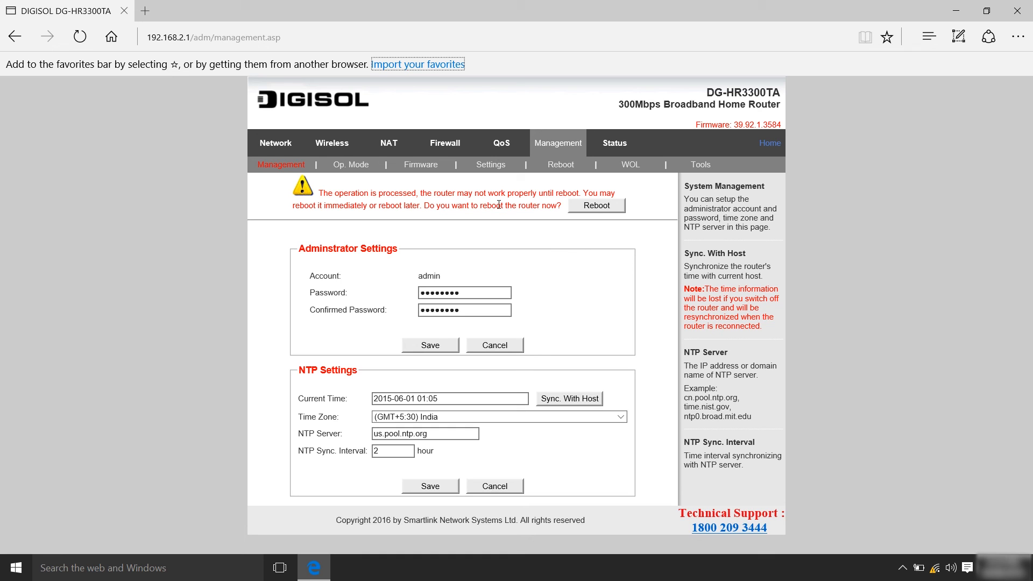
pyautogui.moveTo(594, 211)
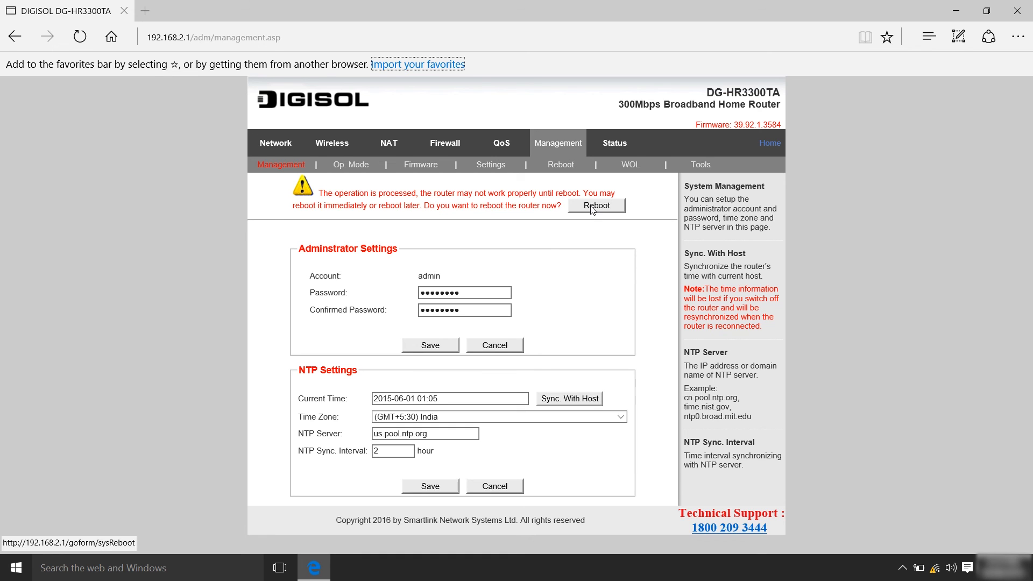
pyautogui.click(596, 205)
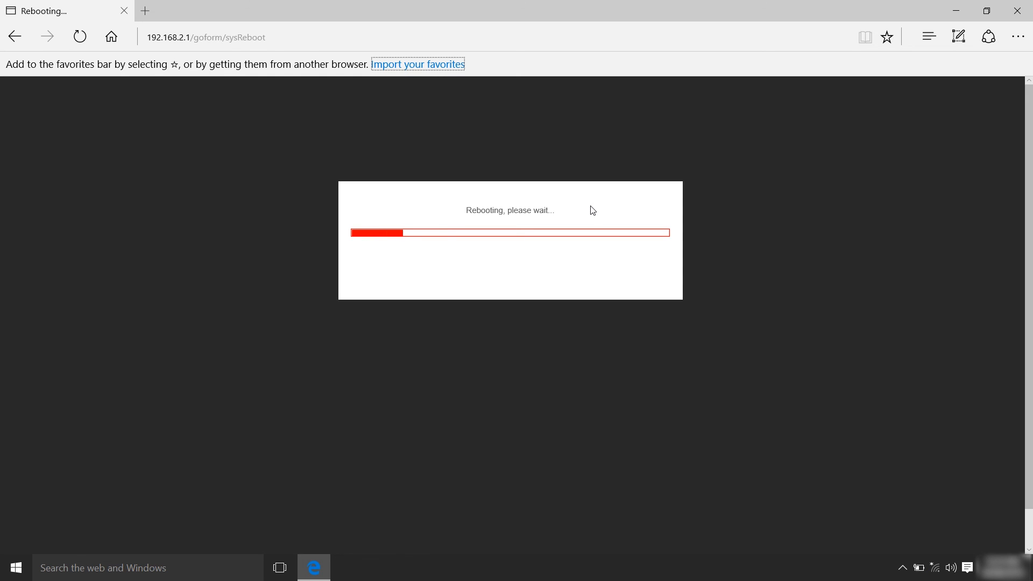